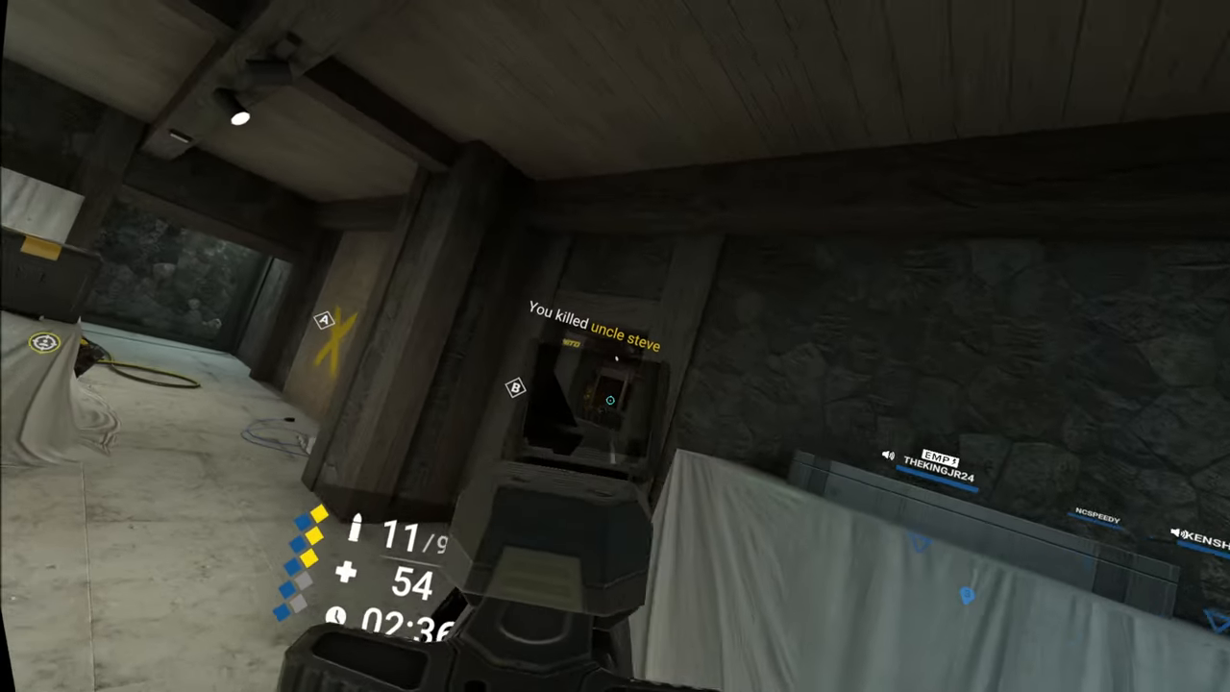
pyautogui.click(615, 384)
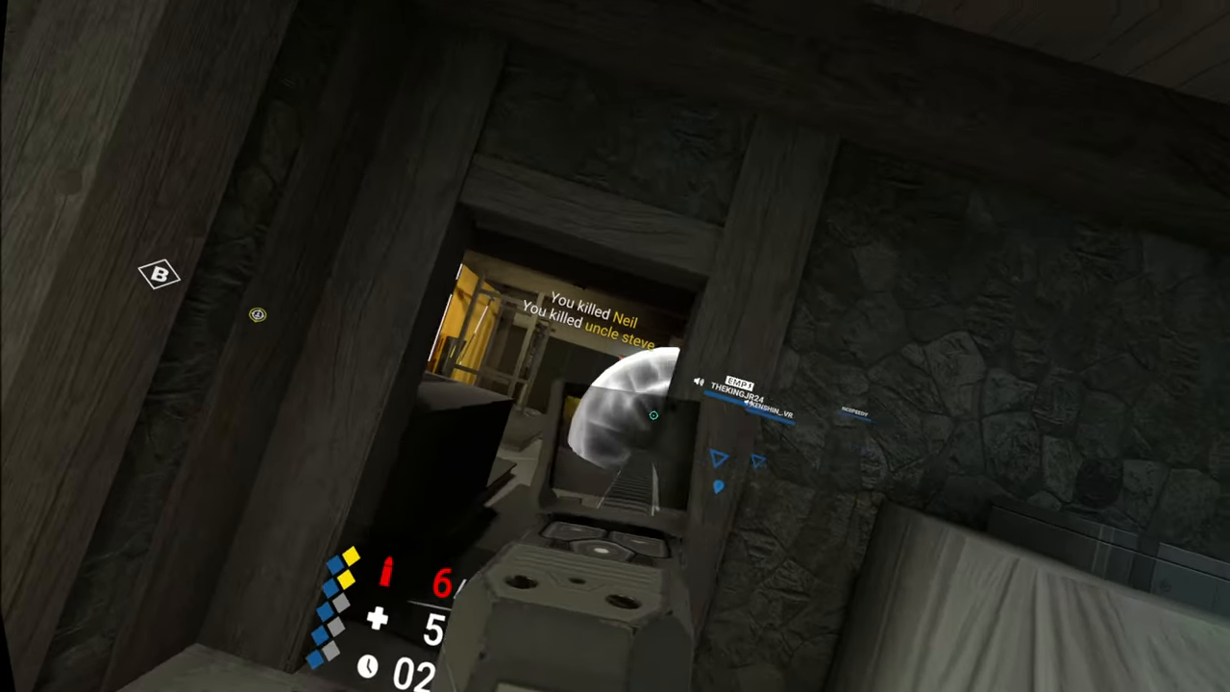